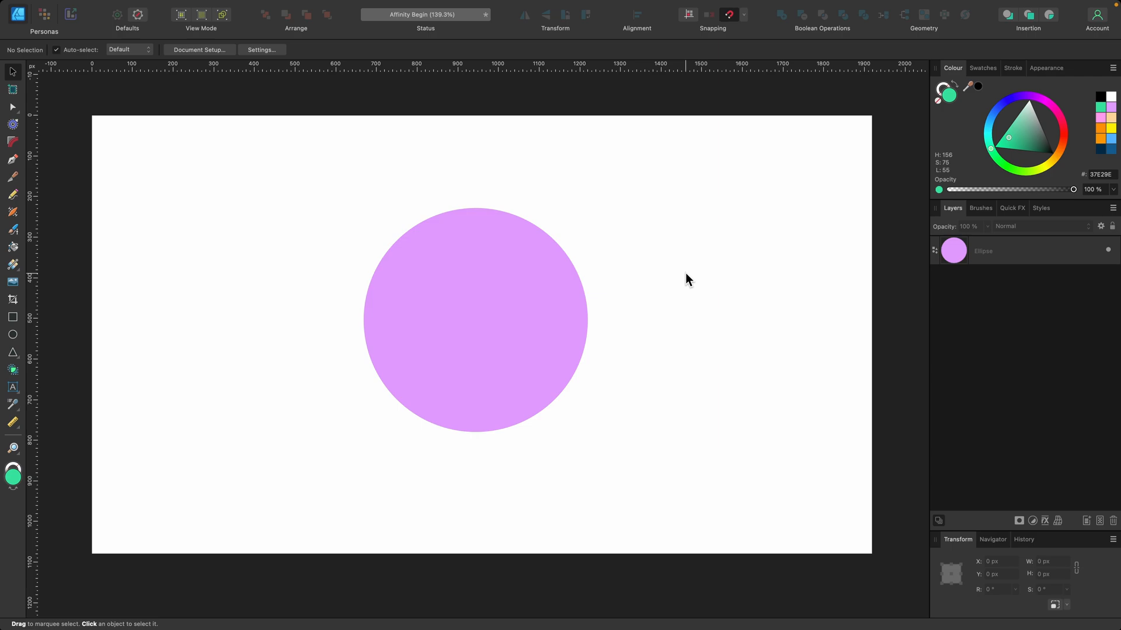
{"action": "mouse_move", "coordinate": [723, 256]}
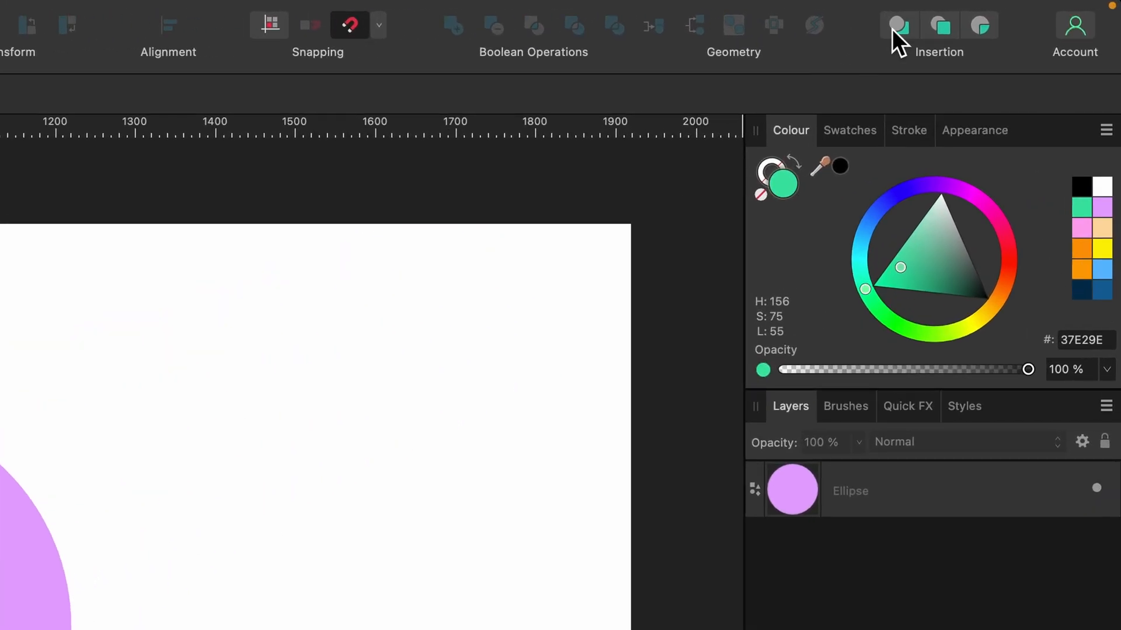
{"action": "mouse_move", "coordinate": [898, 27]}
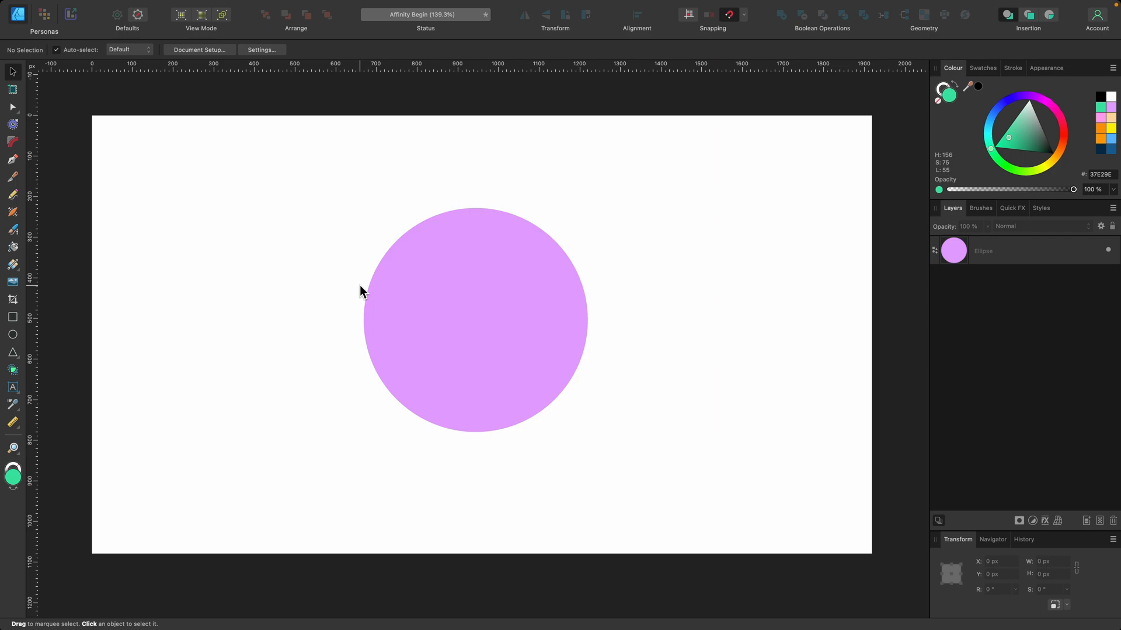
{"action": "mouse_move", "coordinate": [13, 317]}
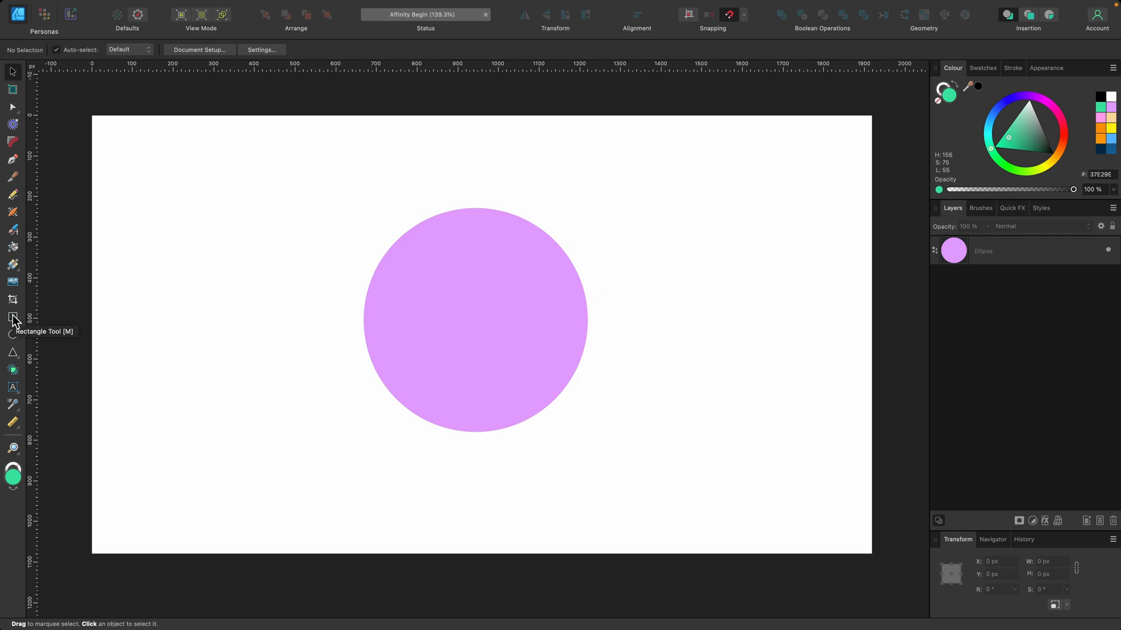
Drag a green square over the pink circle's upper-left quarter with the Rectangle Tool.
{"action": "left_click", "coordinate": [12, 317]}
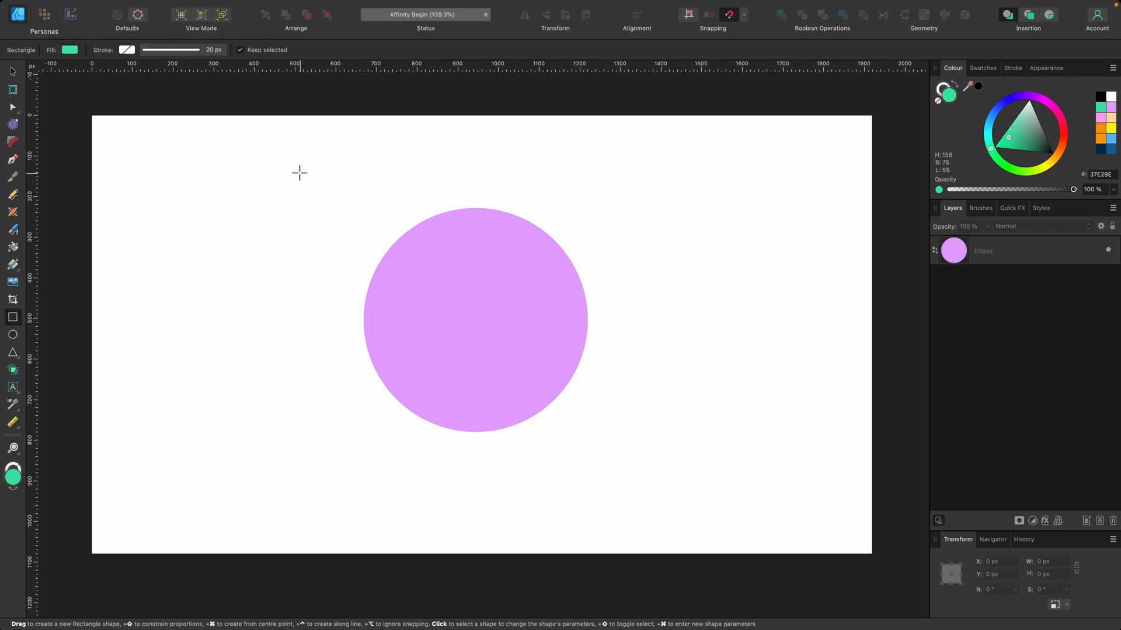
{"action": "left_click_drag", "start_coordinate": [299, 156], "coordinate": [445, 298]}
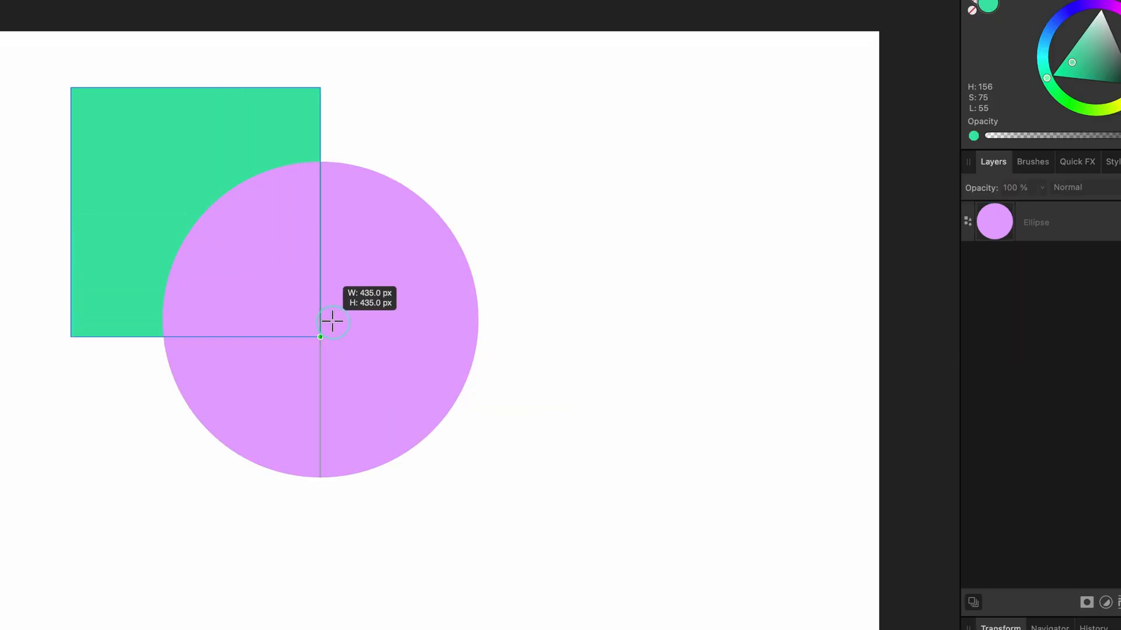
{"action": "left_click", "coordinate": [1042, 263]}
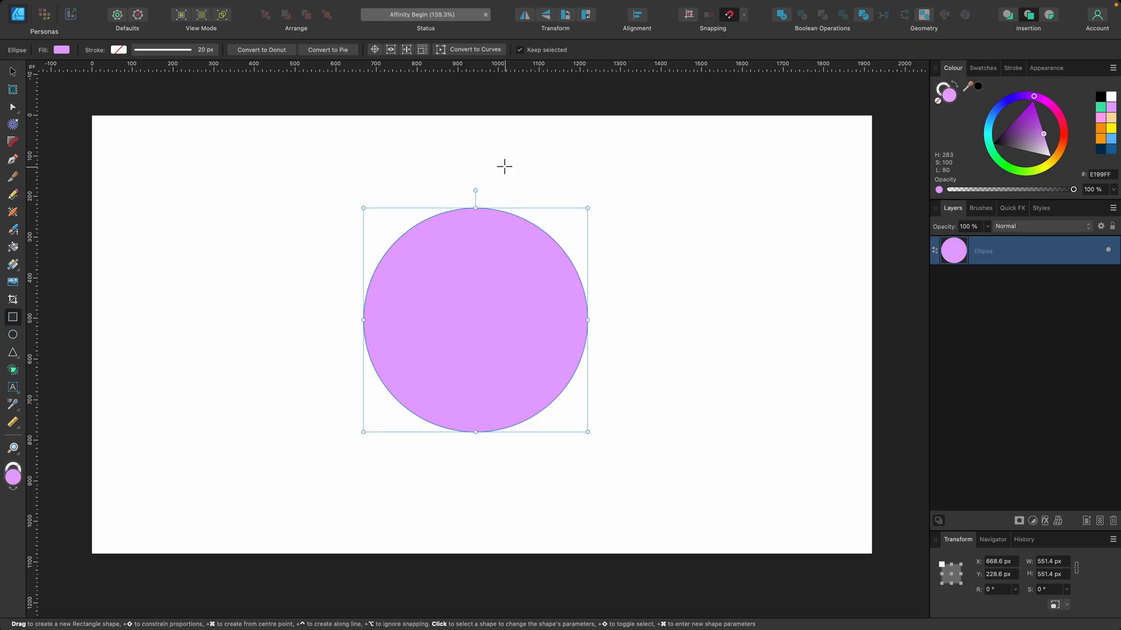
{"action": "left_click_drag", "start_coordinate": [329, 151], "coordinate": [503, 328]}
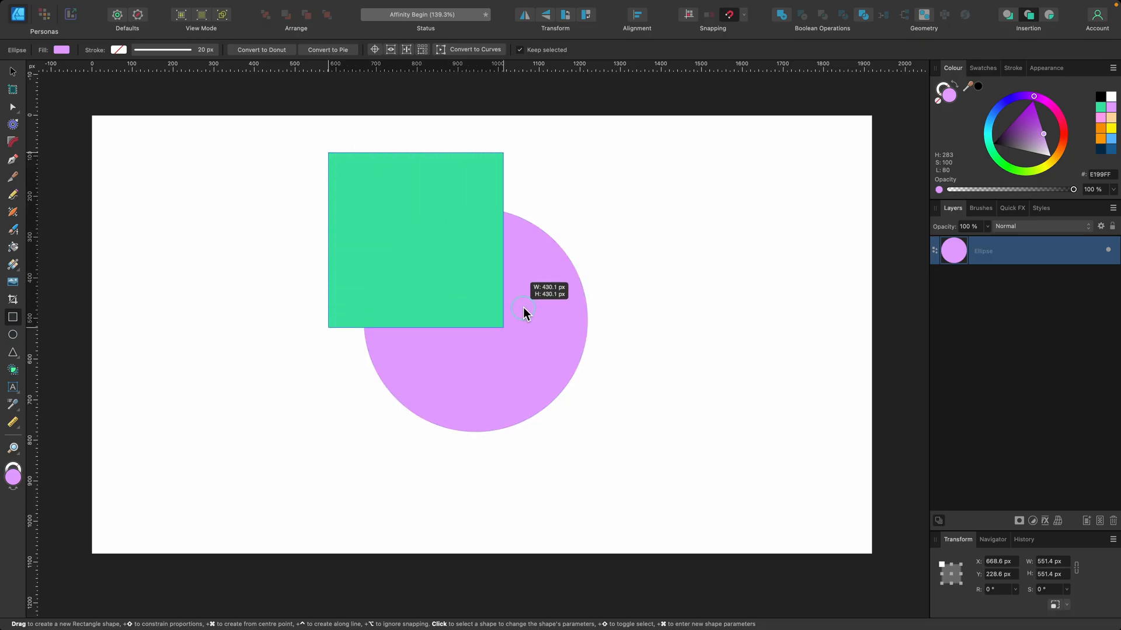
{"action": "key", "text": "delete"}
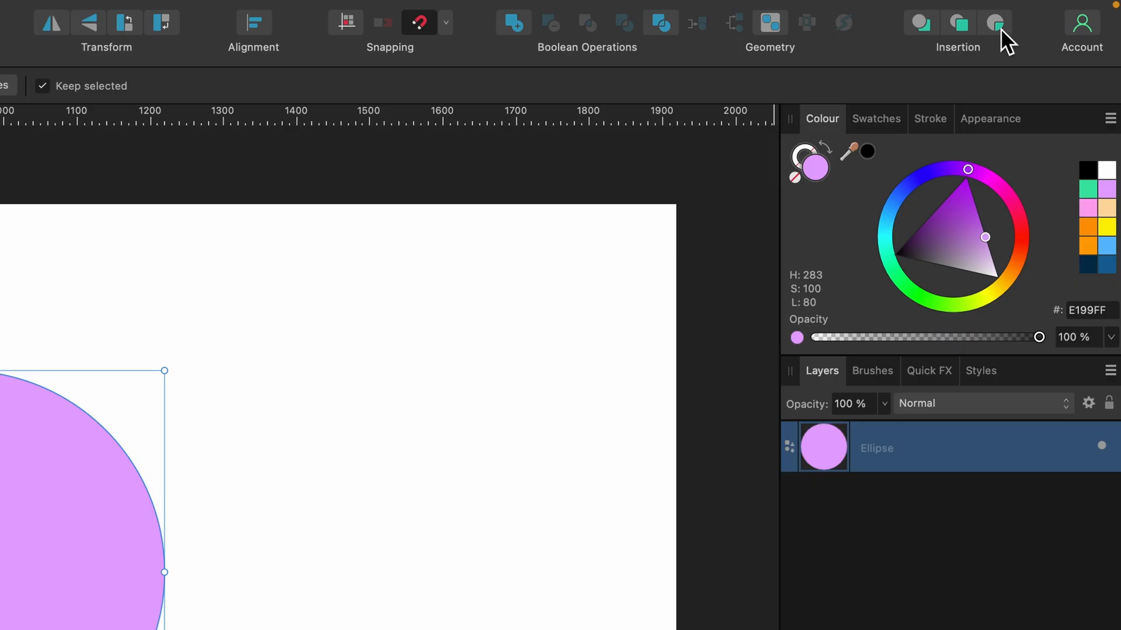
{"action": "mouse_move", "coordinate": [993, 23]}
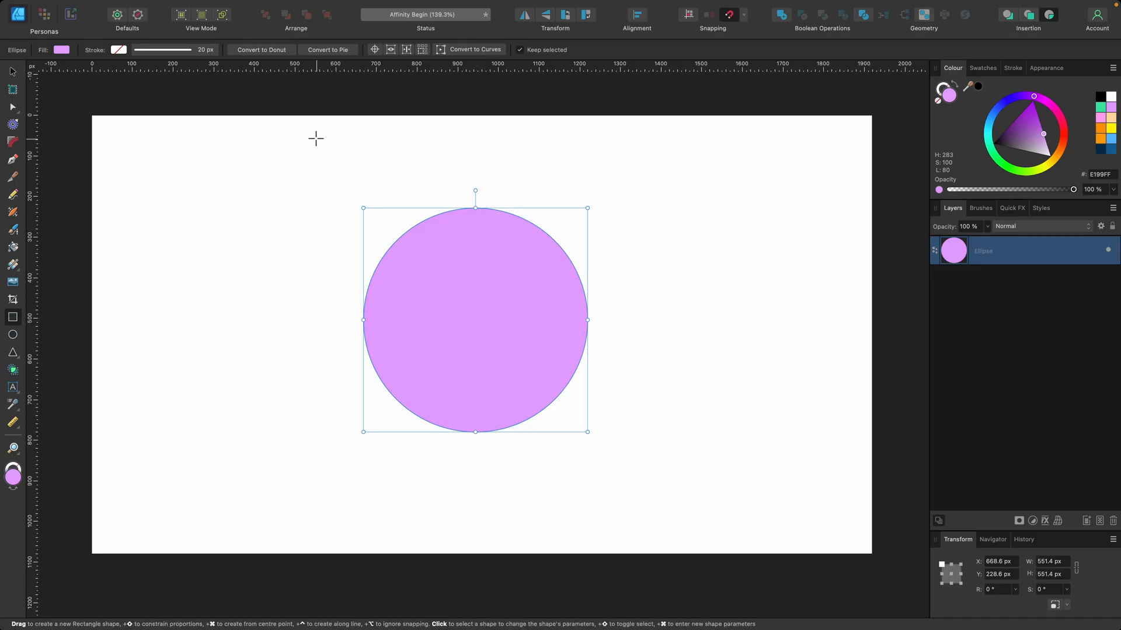
Draw a green rectangle over the circle's upper-left, clipped inside the pink circle as a child layer.
{"action": "left_click_drag", "start_coordinate": [315, 136], "coordinate": [377, 178]}
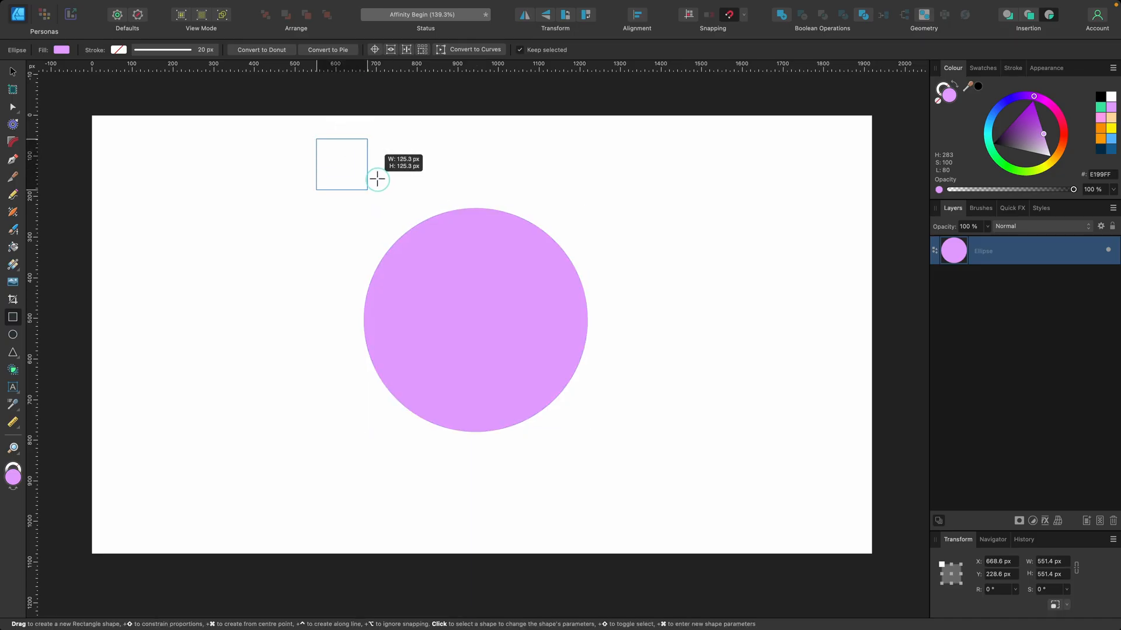
{"action": "left_click_drag", "start_coordinate": [376, 179], "coordinate": [474, 240]}
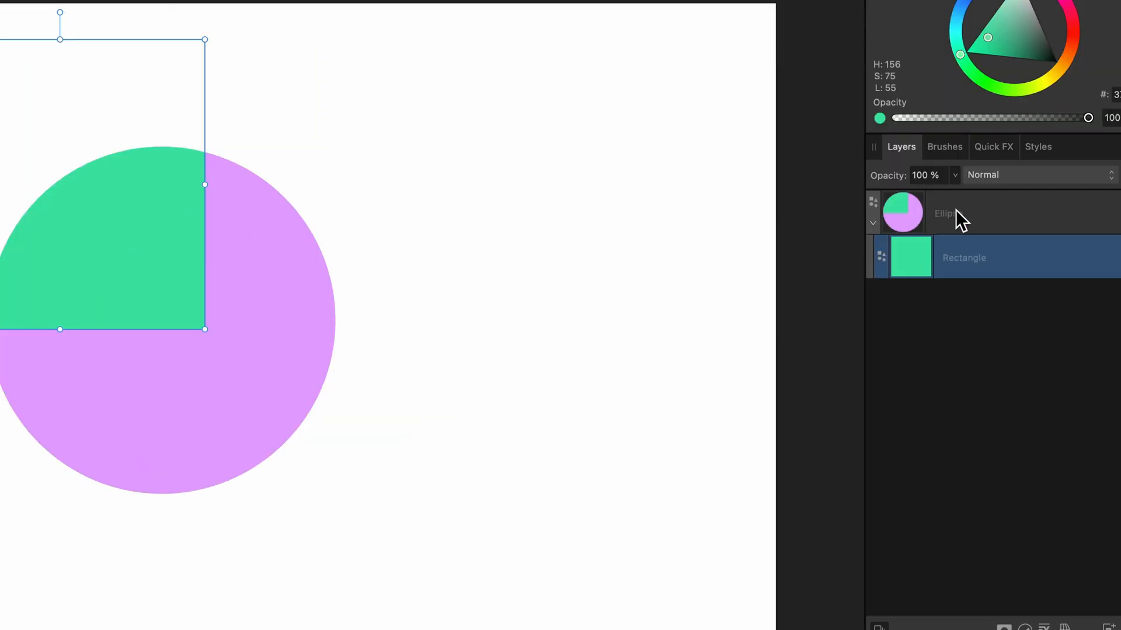
{"action": "left_click", "coordinate": [948, 213]}
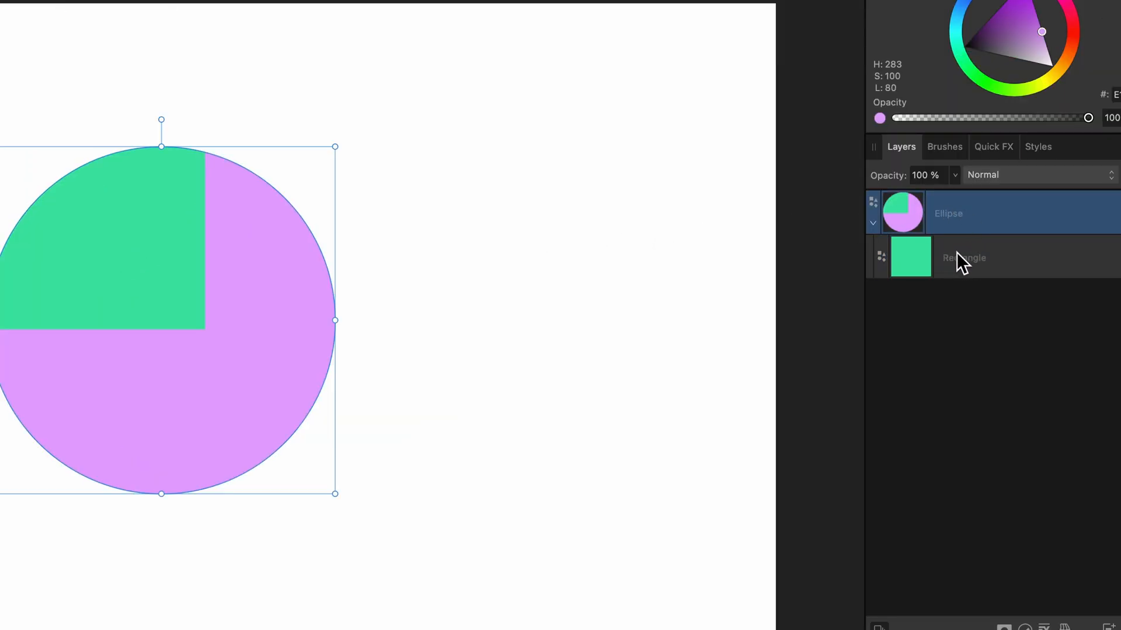
{"action": "left_click", "coordinate": [963, 257]}
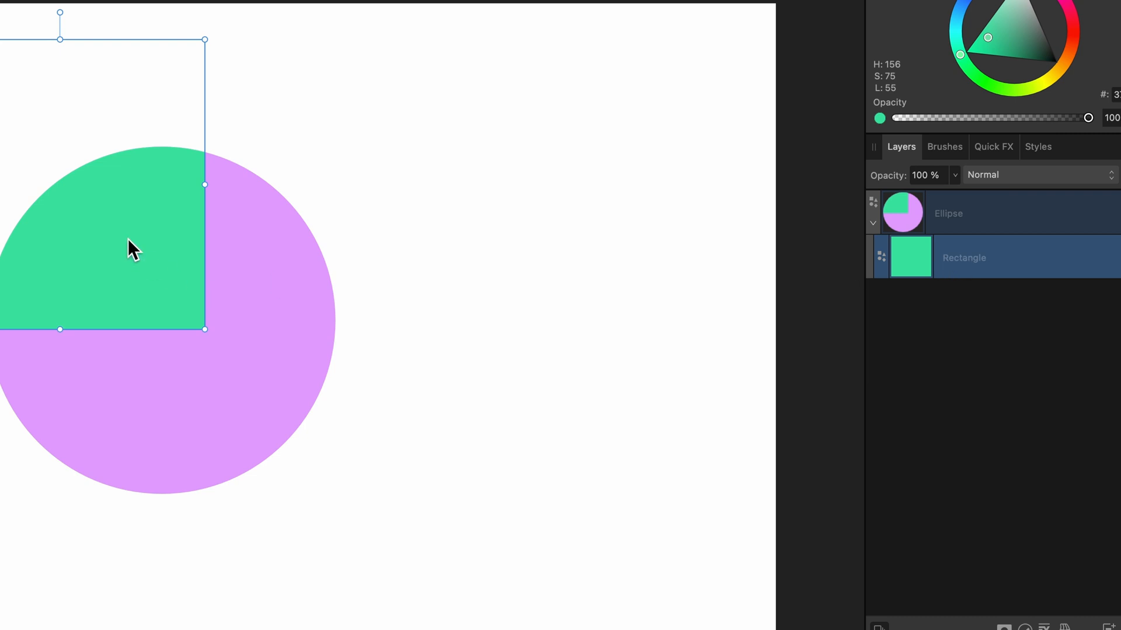